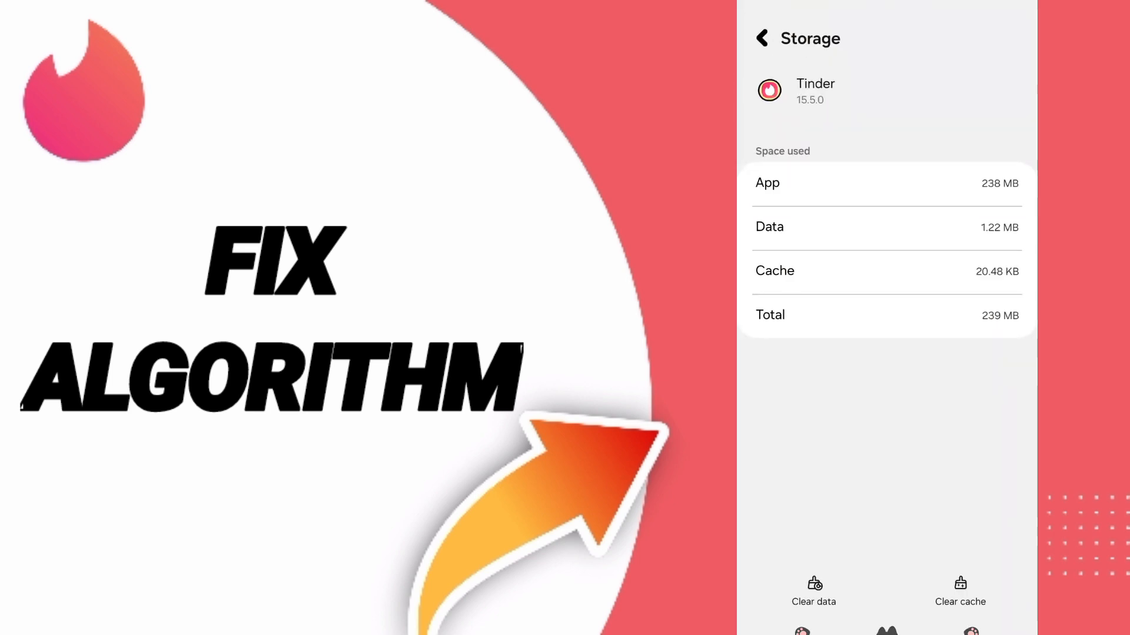
From Tinder's App info Storage page, clear the cache, then delete all app data
{"action": "left_click", "coordinate": [761, 39]}
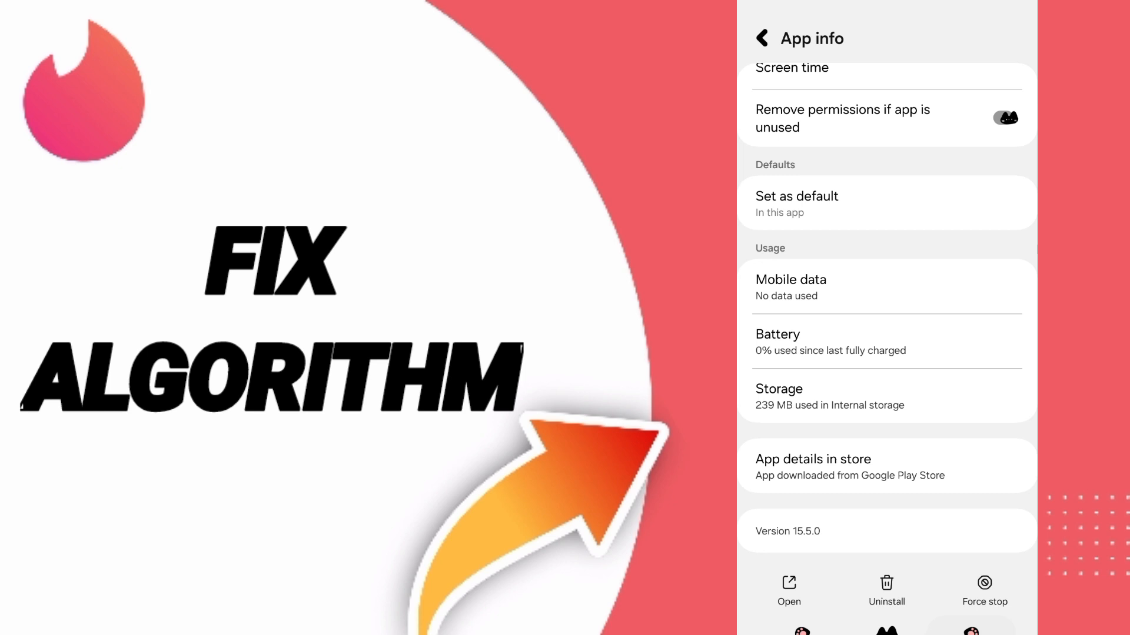
{"action": "left_click", "coordinate": [762, 39]}
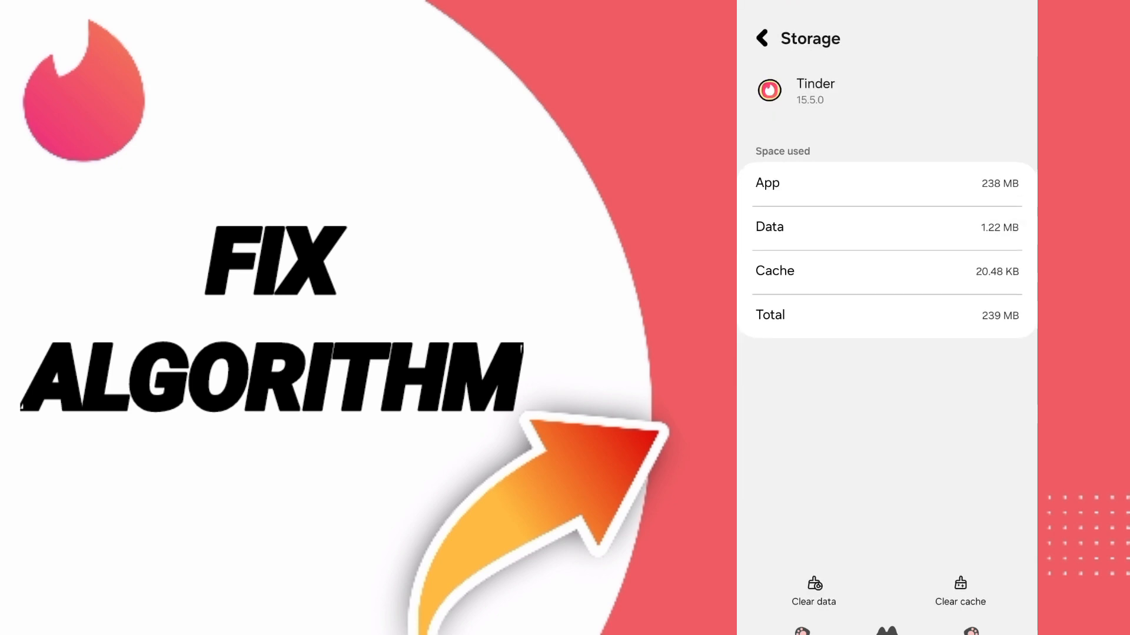
{"action": "left_click", "coordinate": [959, 592]}
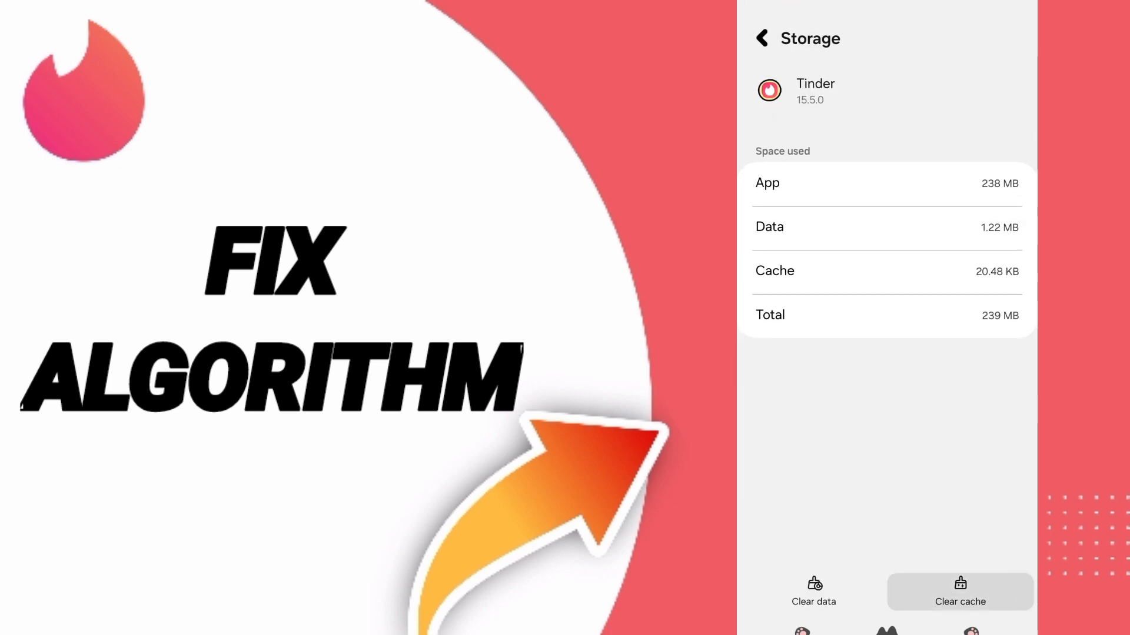
{"action": "left_click", "coordinate": [813, 591]}
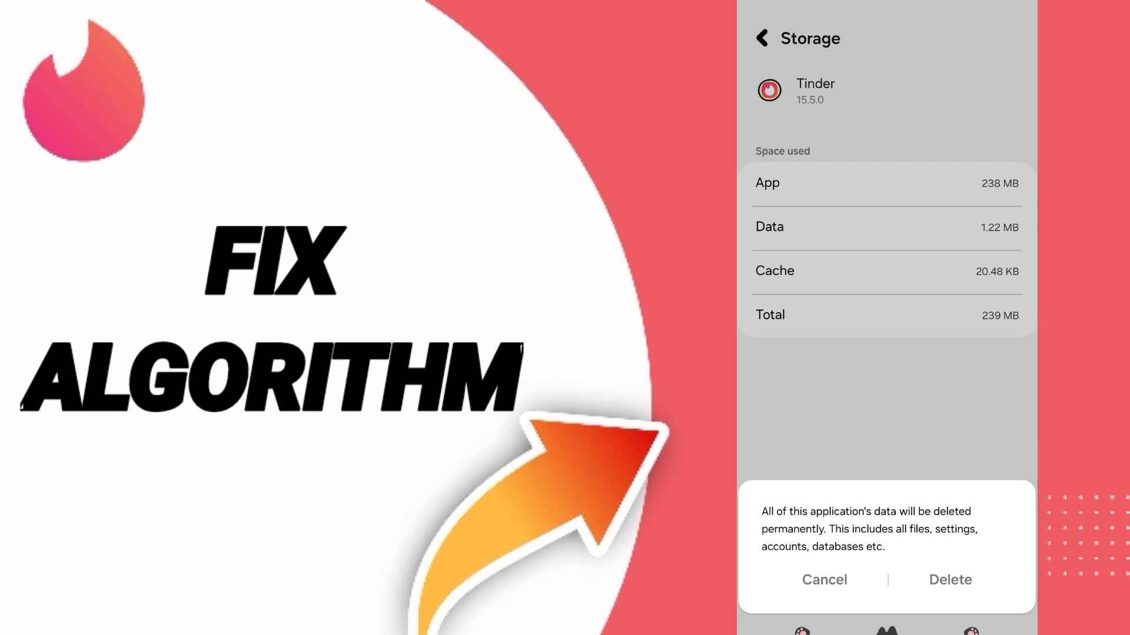
{"action": "left_click", "coordinate": [949, 579]}
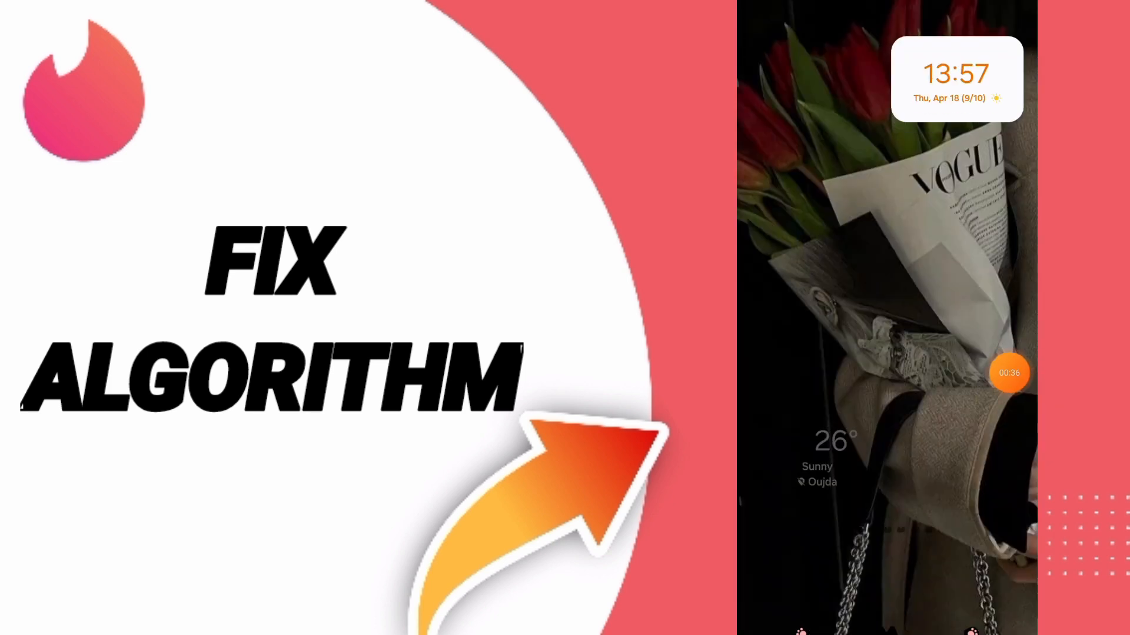